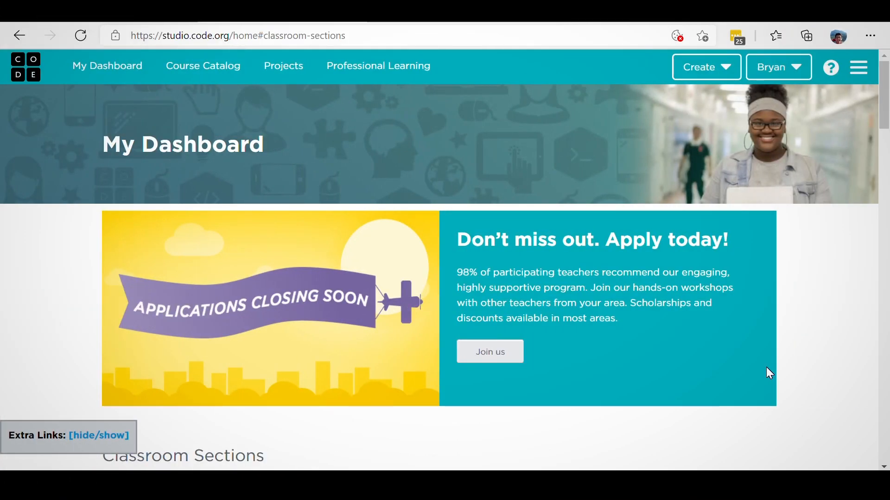
Scroll down, open the new-section choices, then dismiss them without choosing.
scroll(down, 3)
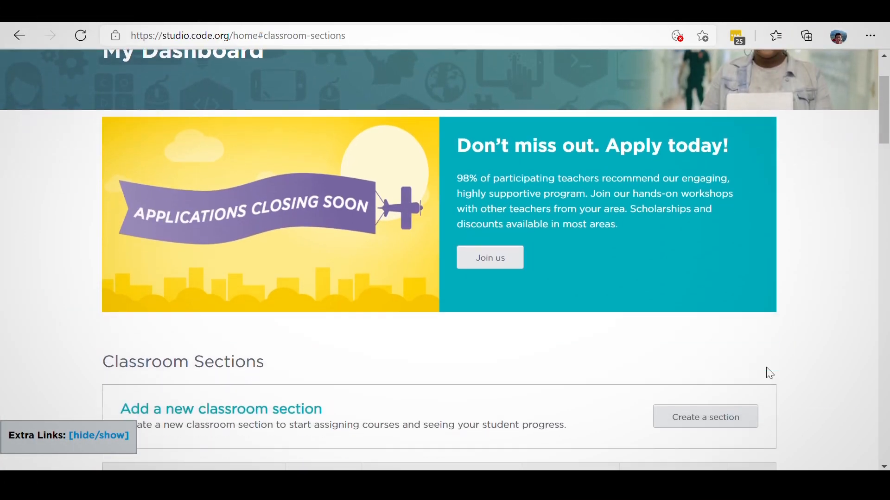
click(705, 417)
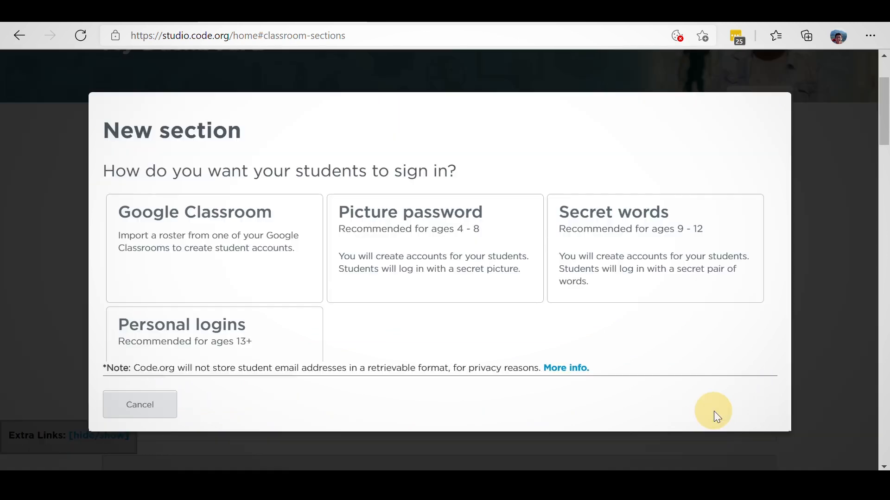
mouse_move(720, 339)
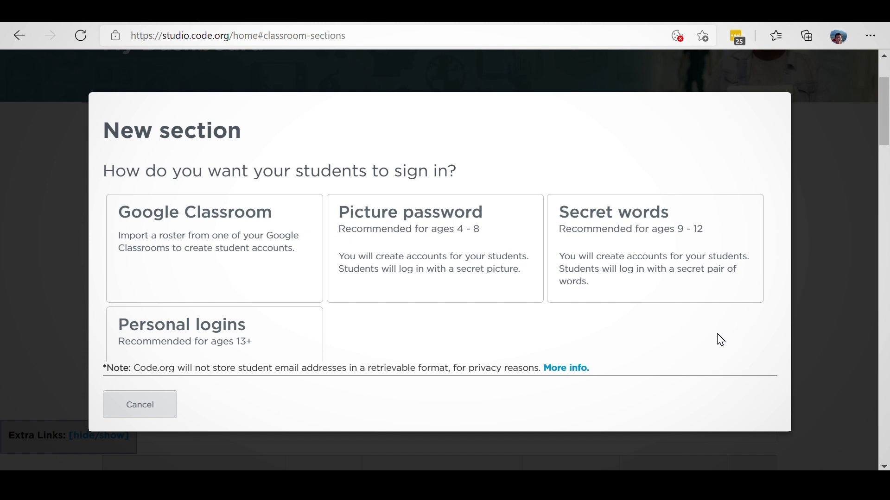
click(139, 405)
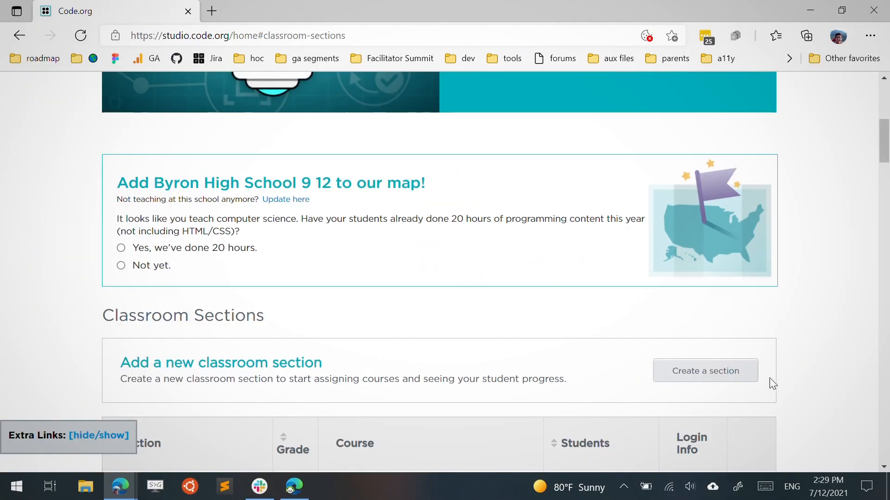
Create a section through Clever, import 'Second grade - Perry -', and save it.
click(705, 371)
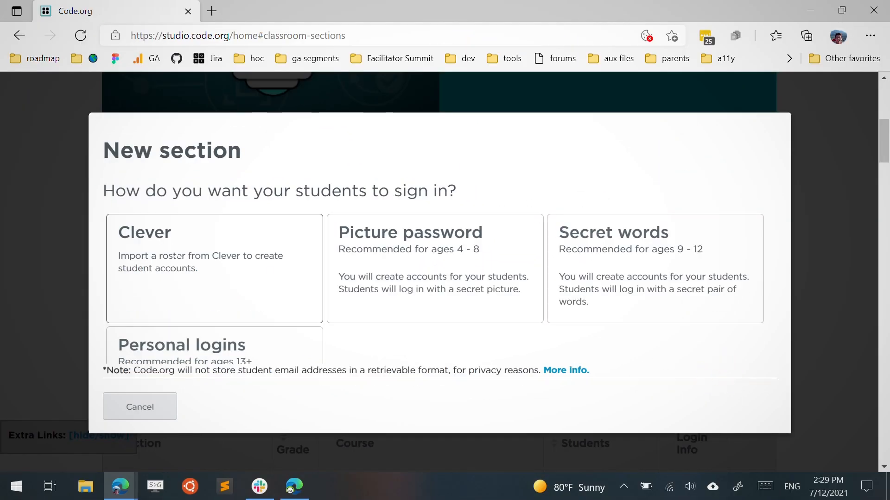
click(215, 268)
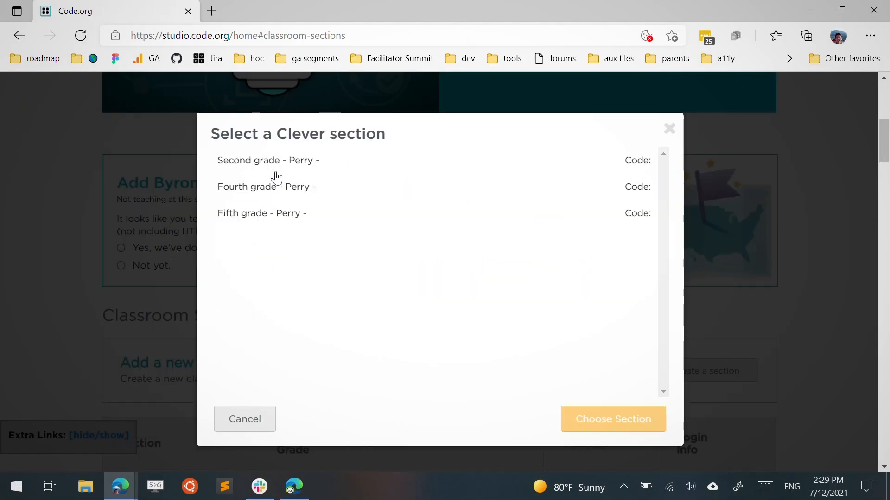
click(612, 419)
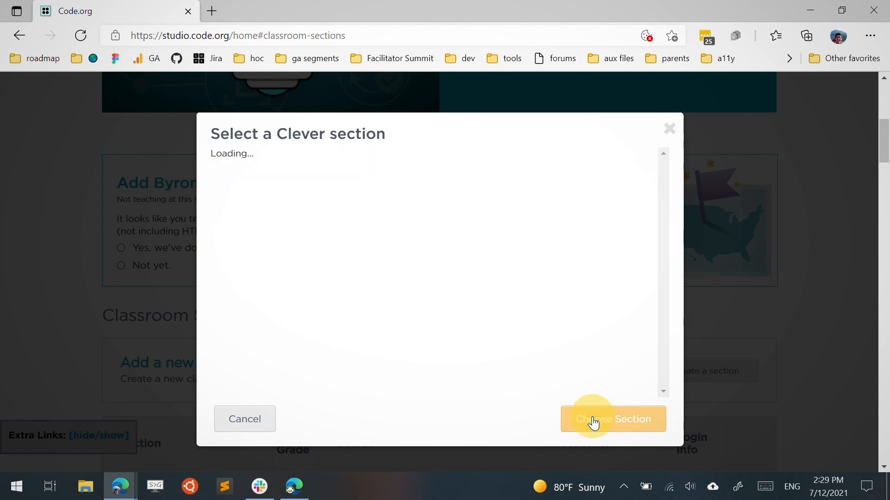
click(612, 419)
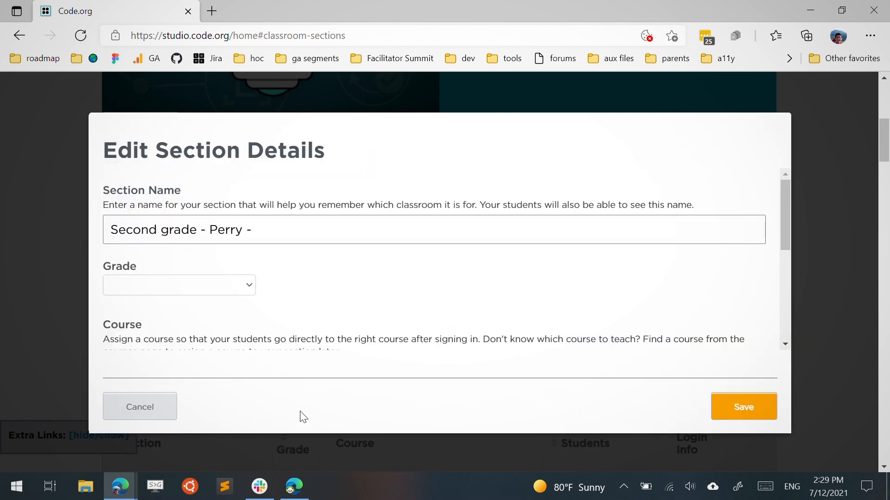
mouse_move(743, 407)
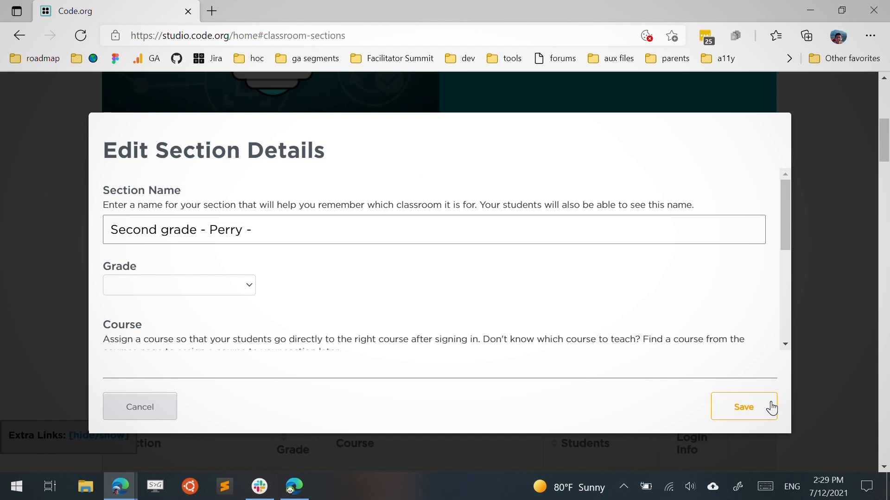
click(743, 407)
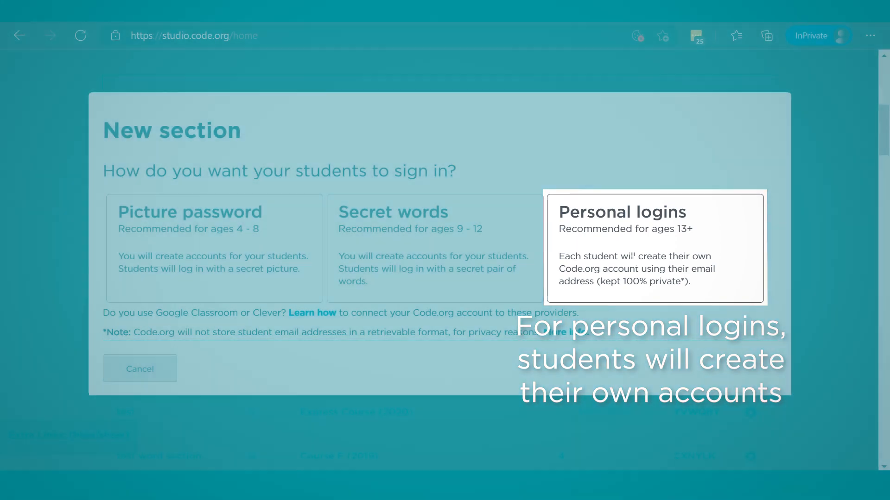
Choose Picture password as the new section's sign-in type.
click(655, 247)
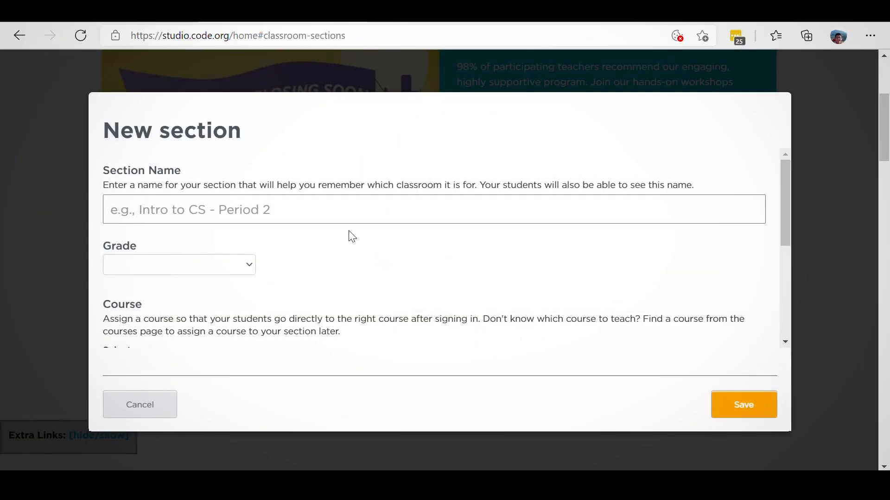
Name the section 'My Computer Science Class', set grade 5, and save.
text(My Compute)
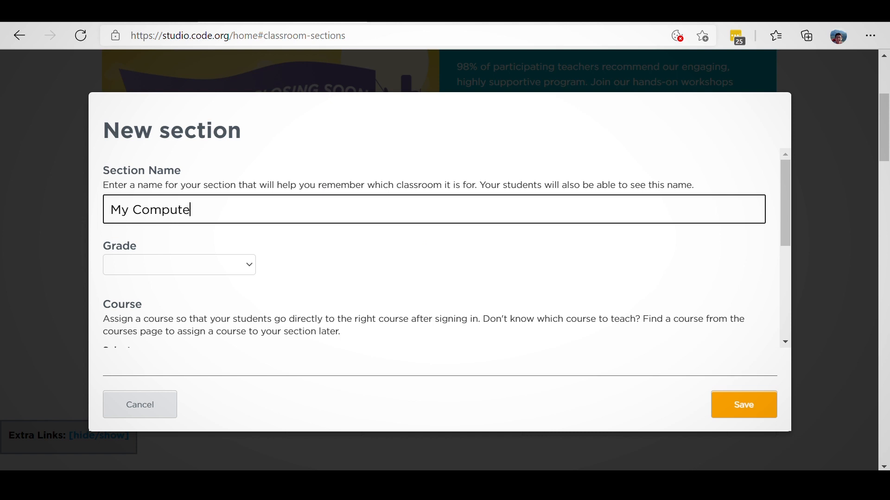
text(r Science Class)
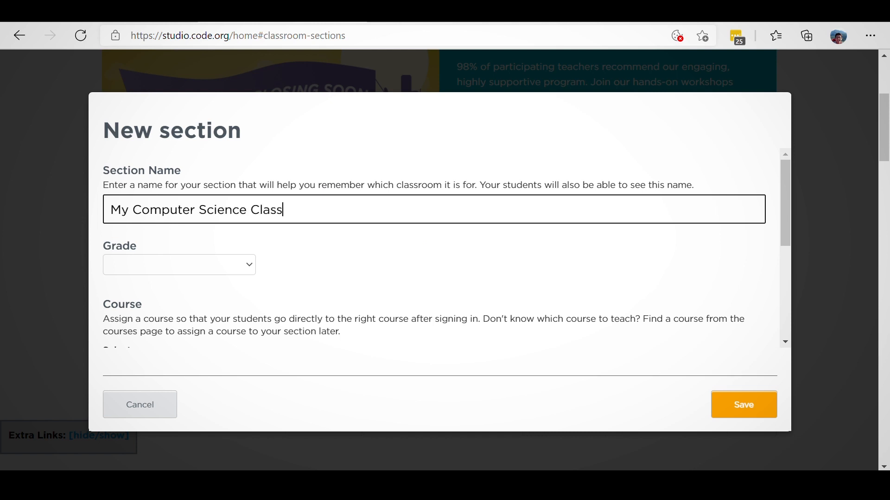
click(179, 265)
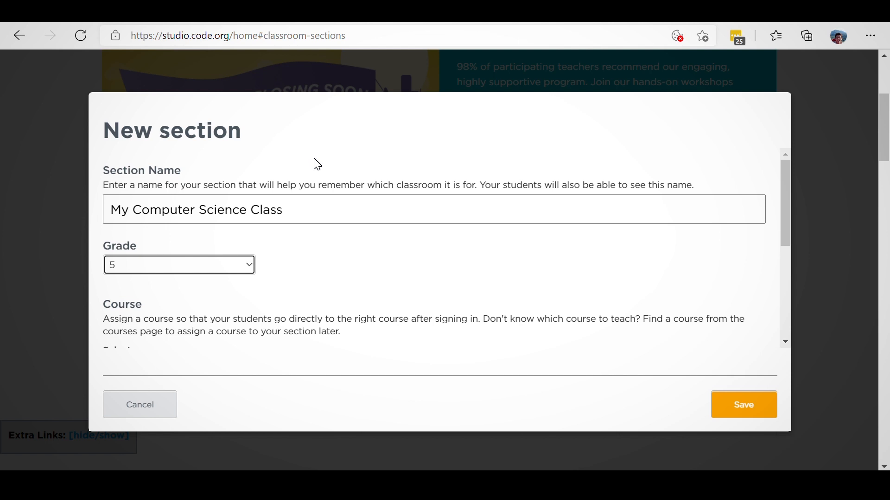
mouse_move(718, 386)
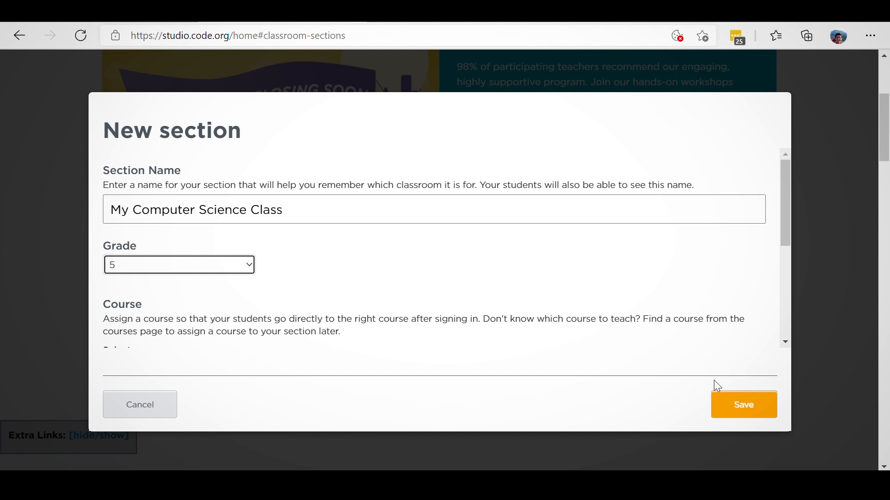
click(744, 405)
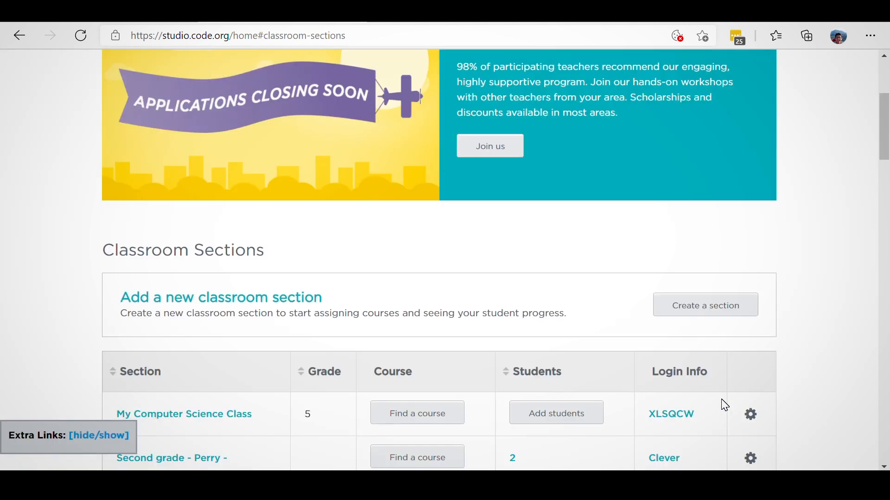
Open Add students for the My Computer Science Class row in the sections table.
scroll(down, 3)
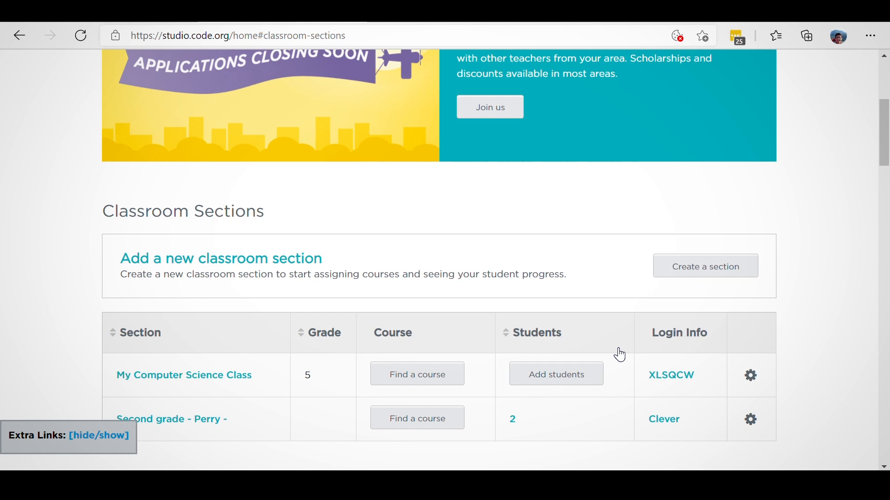
click(555, 374)
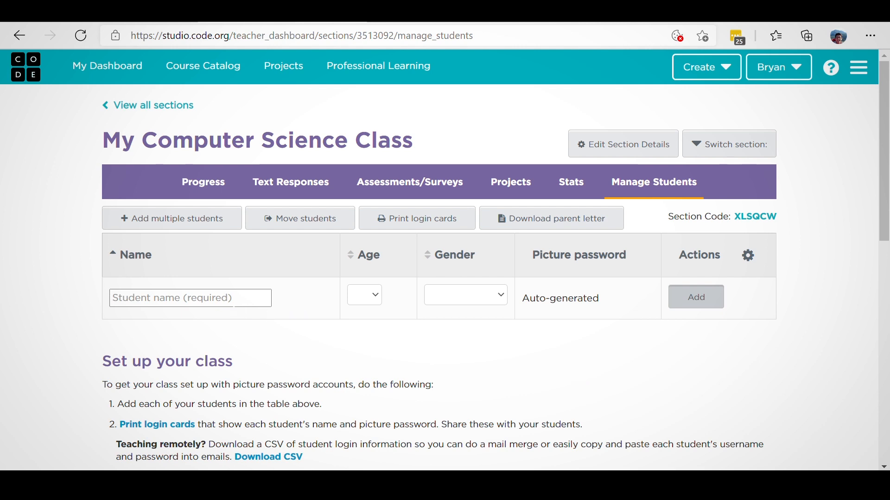
Enter 'Acharya' as the student name and add the student.
text(Acharya)
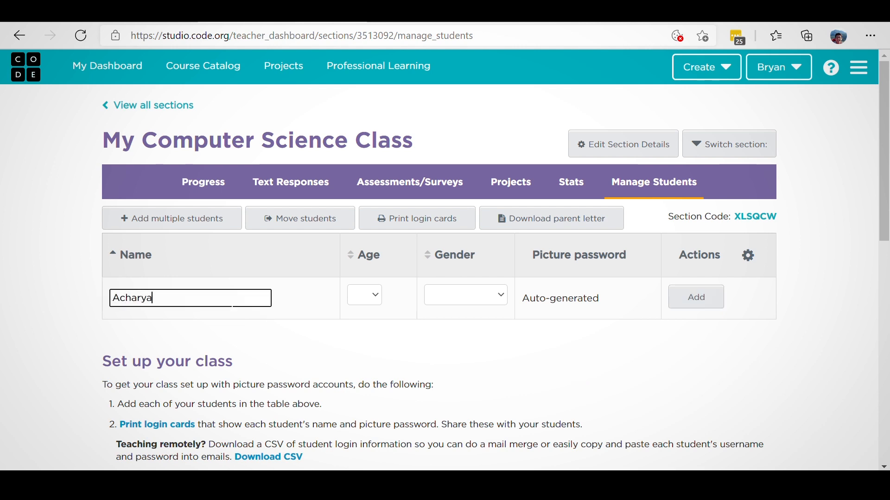
click(695, 297)
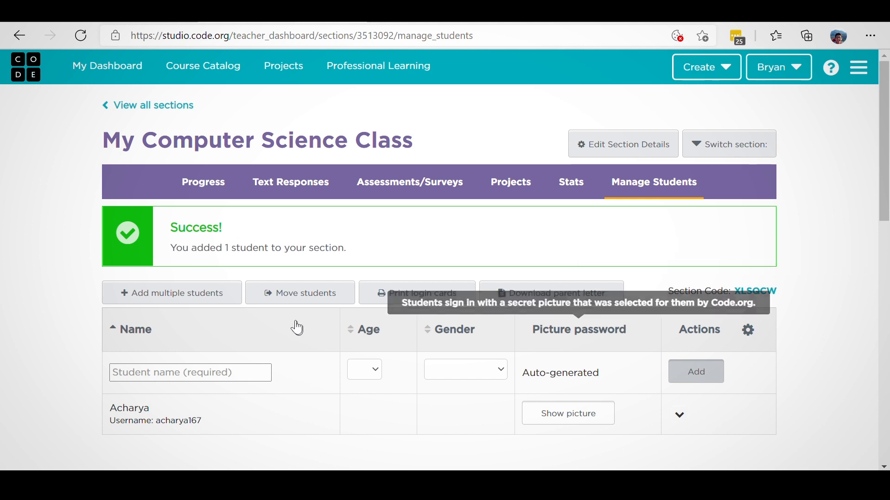
mouse_move(296, 328)
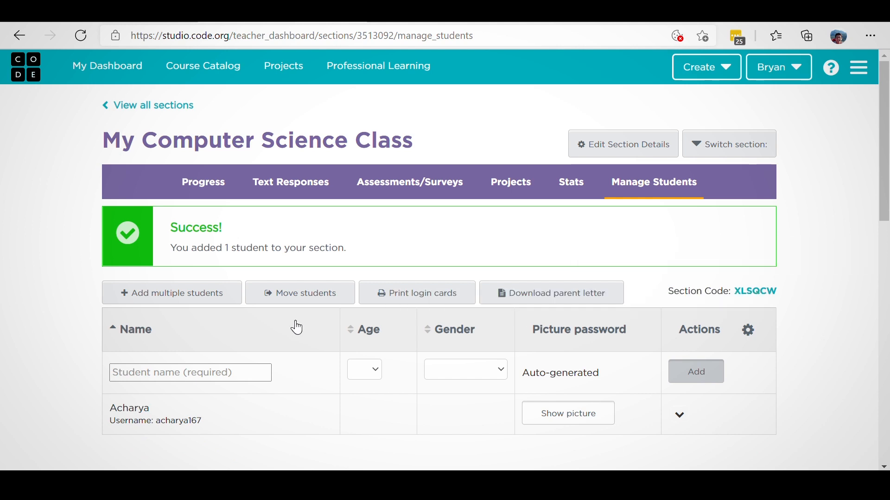
Enter Bruno, Cade and Darnell under Add multiple students, then save all.
click(171, 293)
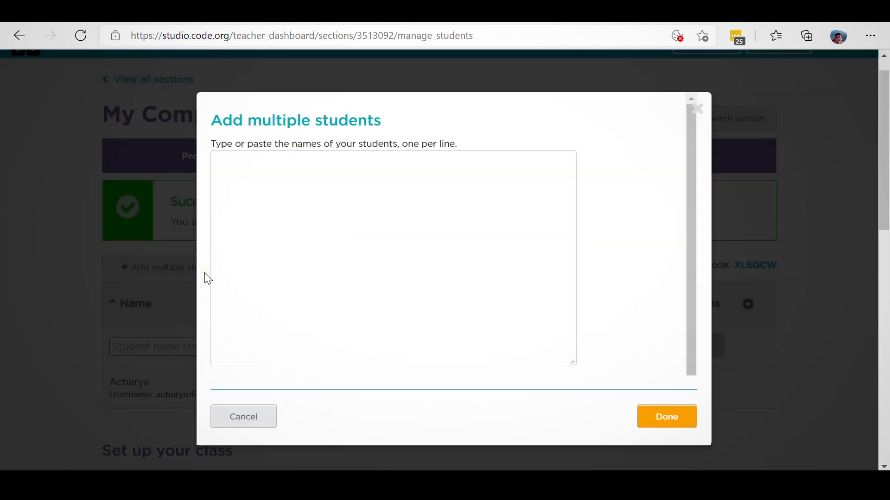
text(Bruno)
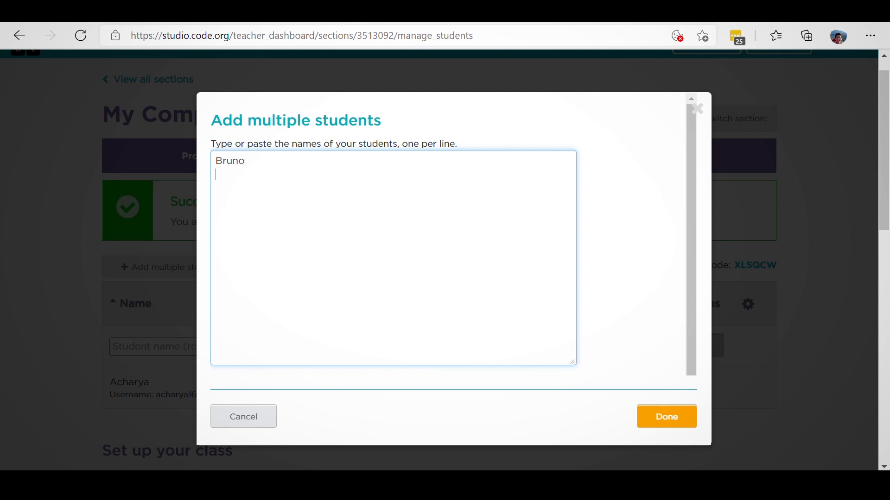
text(Cade)
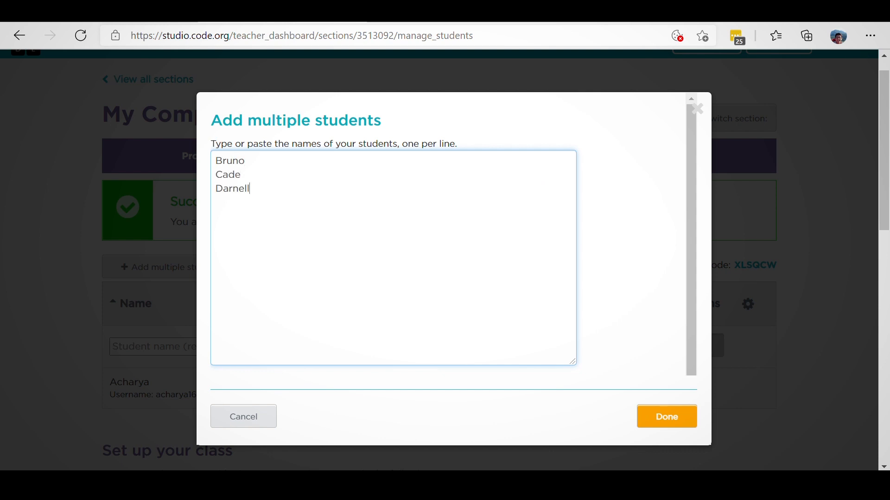
click(666, 416)
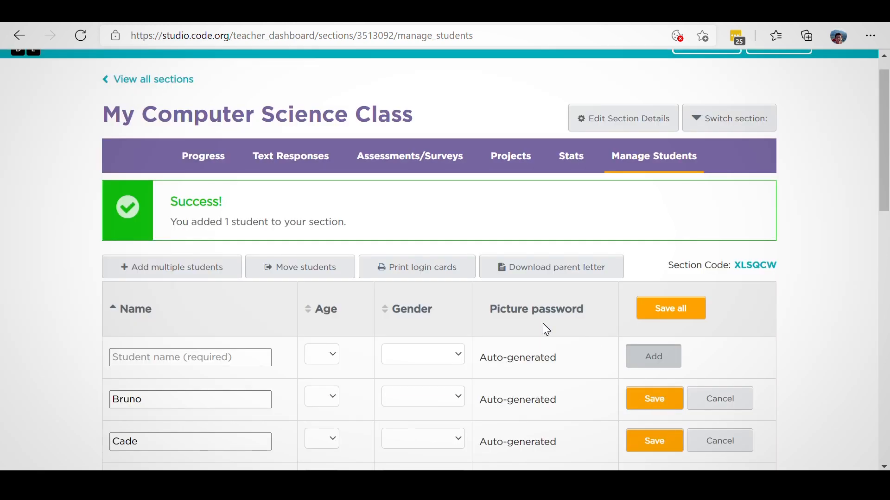
scroll(down, 3)
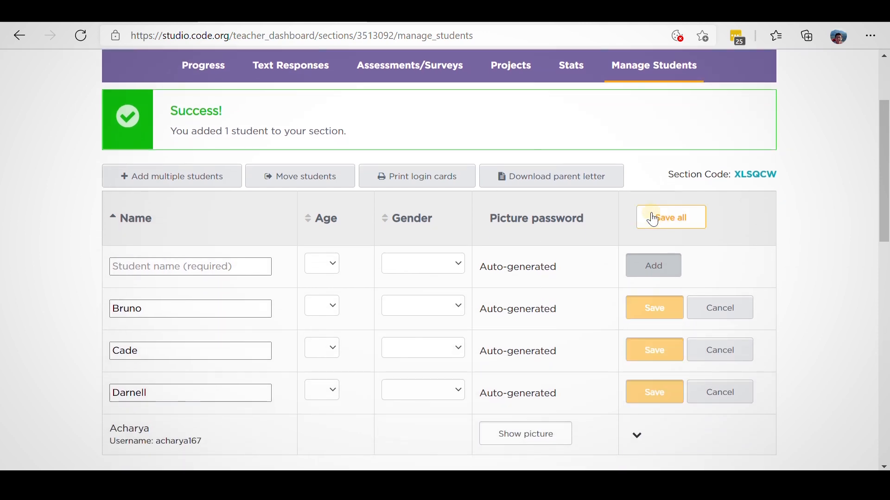
click(670, 217)
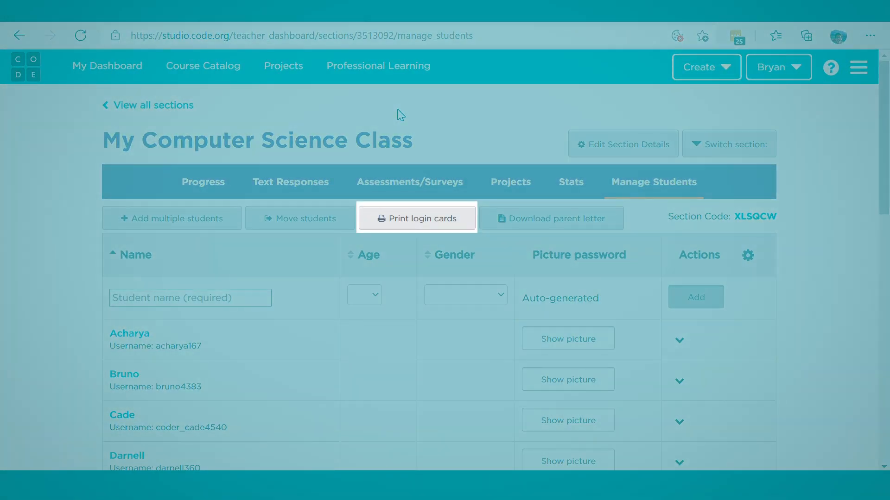
Choose Print login cards on the Manage Students tab.
click(416, 218)
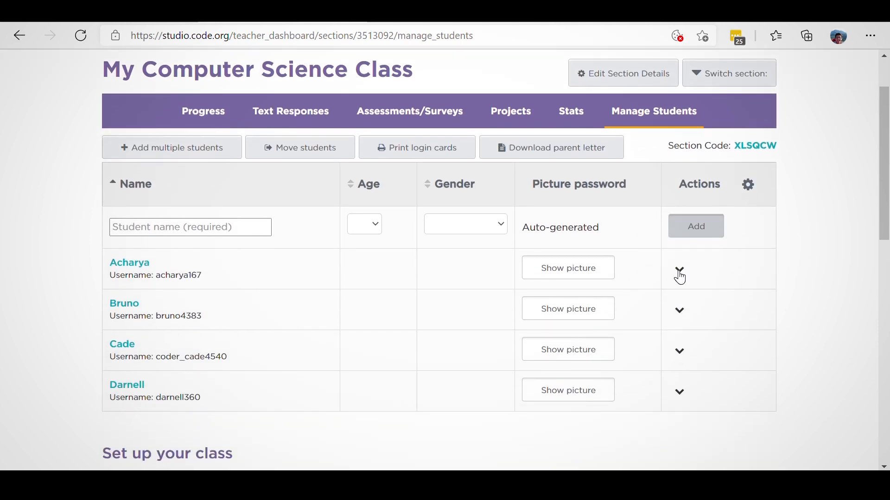
Choose Print login card from the Actions menu on Acharya's row.
click(680, 269)
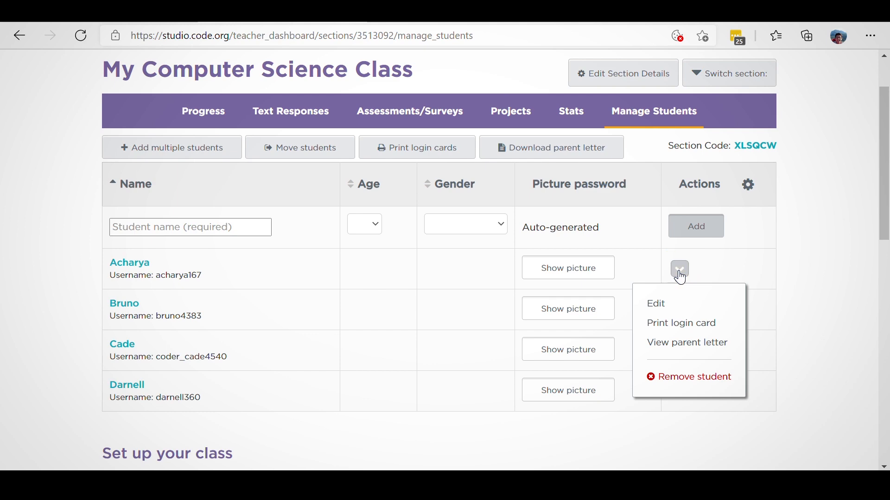
click(680, 323)
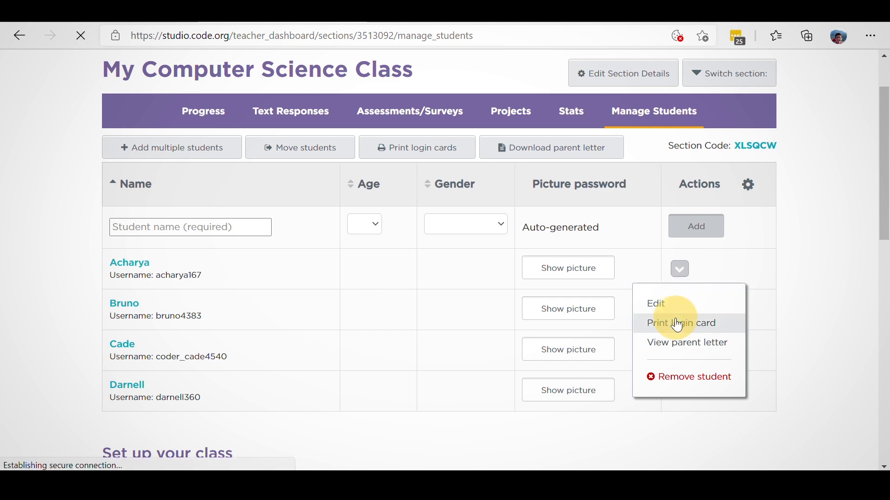
click(681, 323)
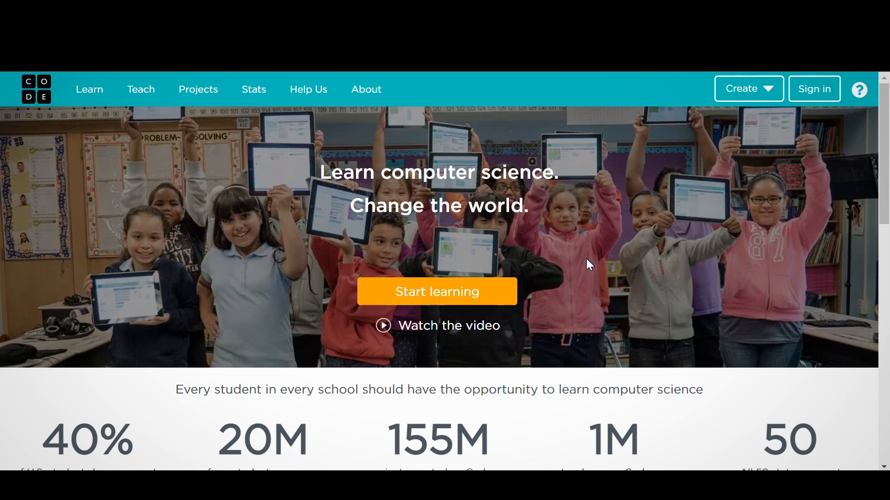
Go to Sign in on the Code.org homepage and continue with Google.
click(813, 89)
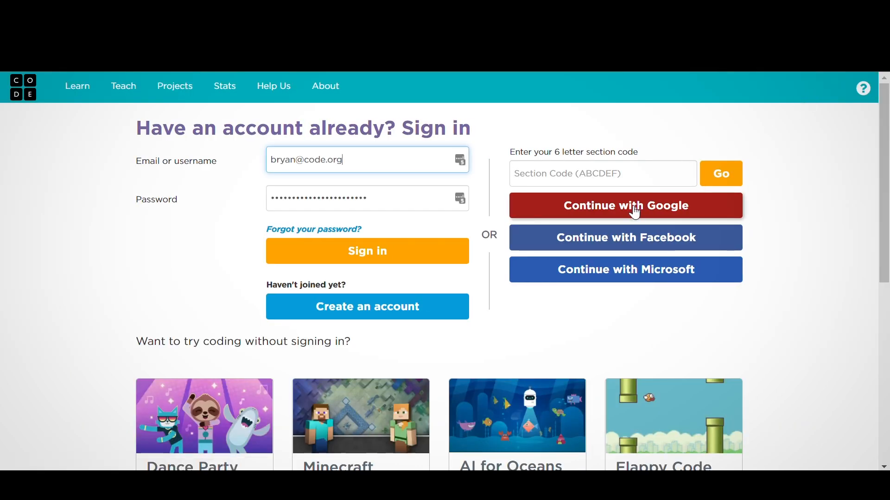
click(625, 205)
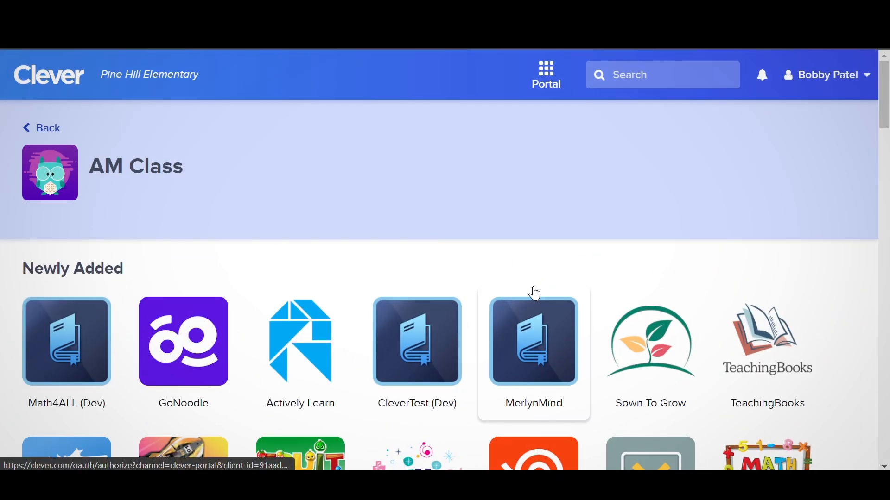
mouse_move(498, 272)
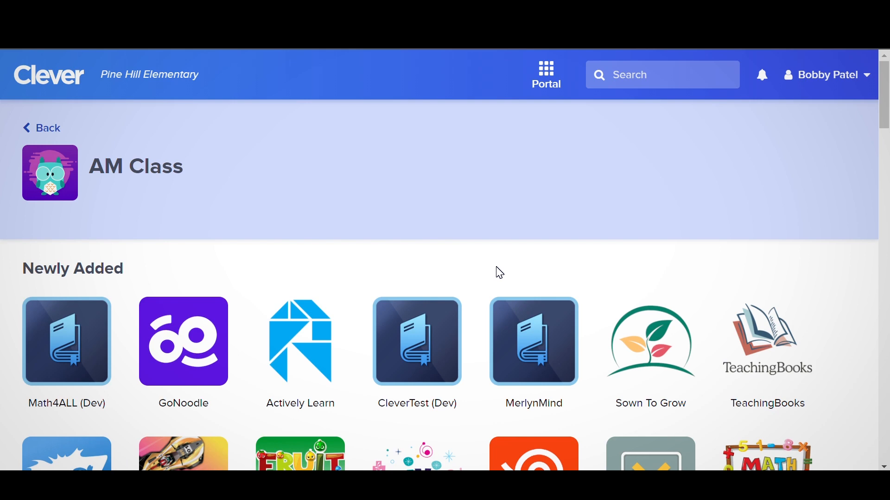
Scroll the AM Class app list and launch the Code.org tile.
scroll(down, 3)
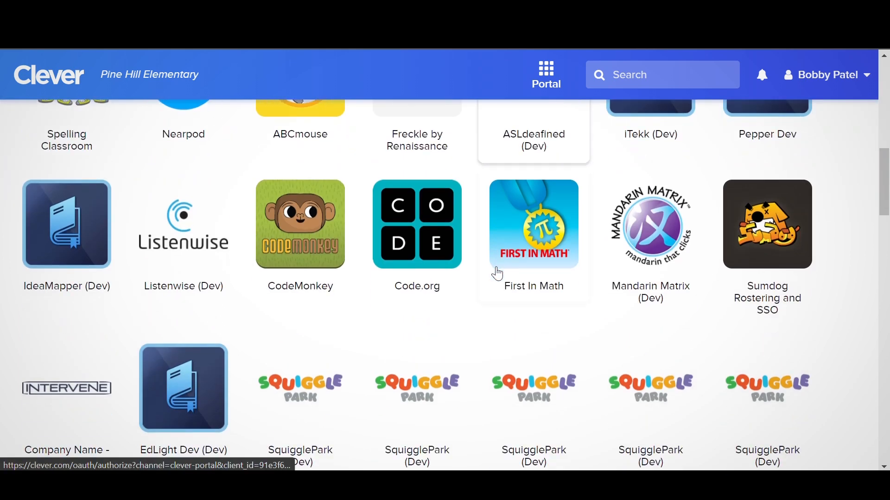
mouse_move(443, 255)
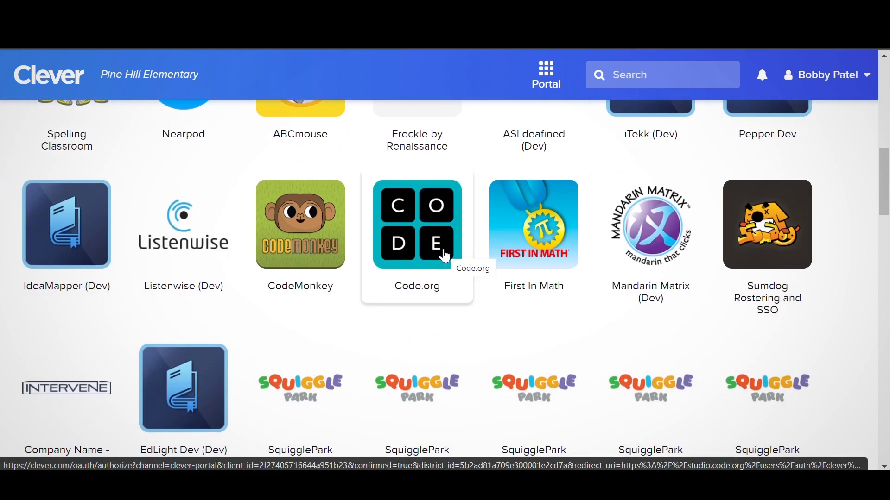
click(416, 224)
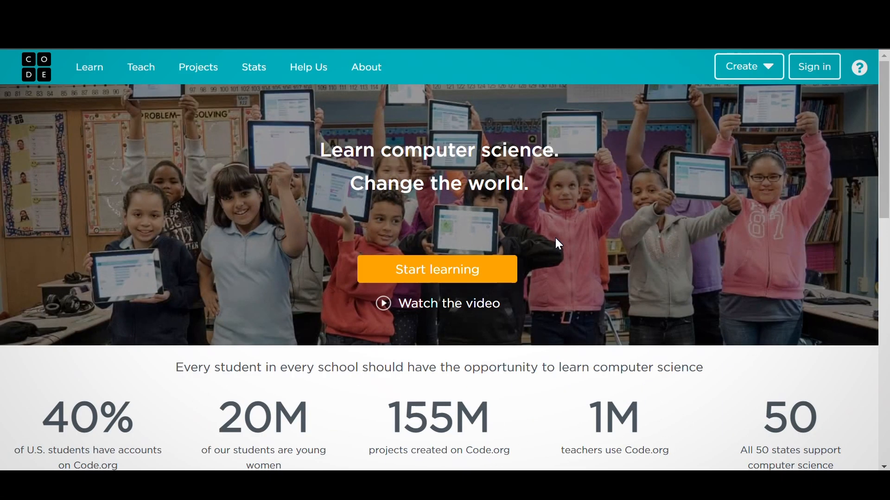
mouse_move(814, 67)
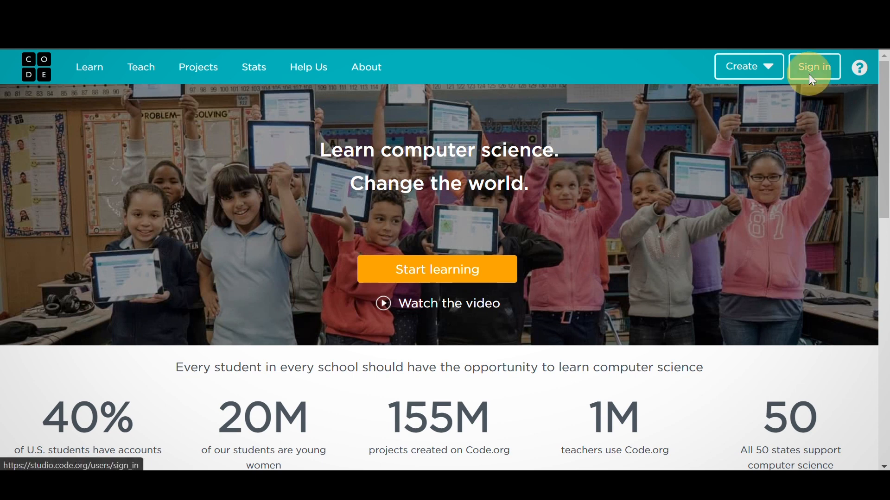
click(813, 67)
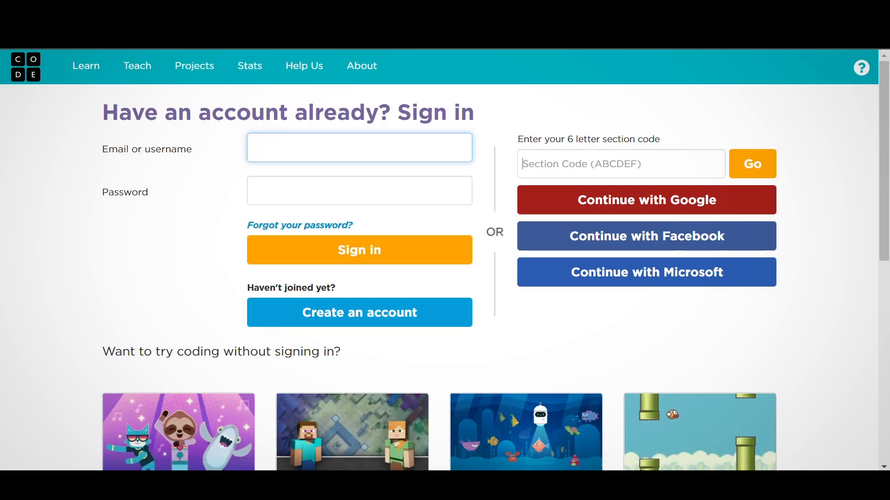
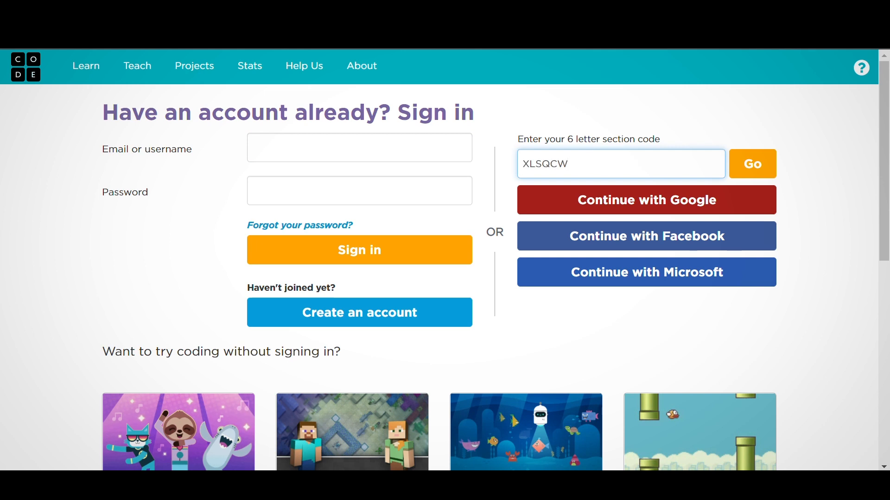
click(752, 164)
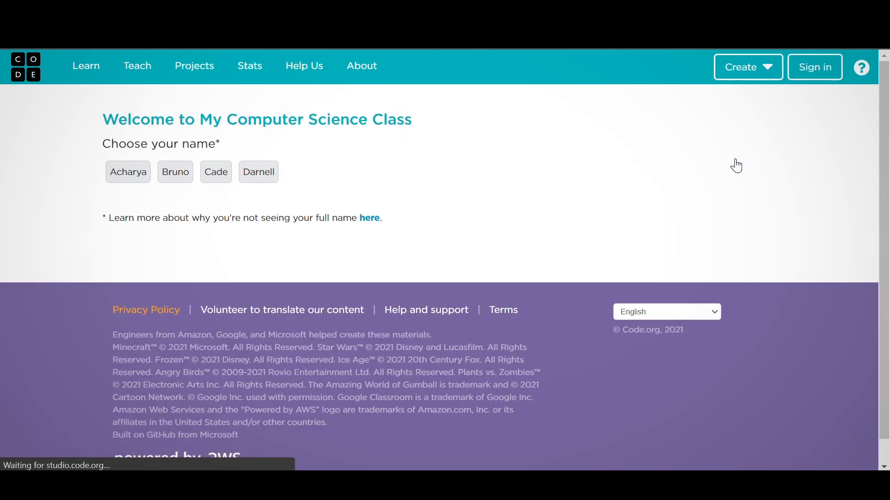
click(128, 172)
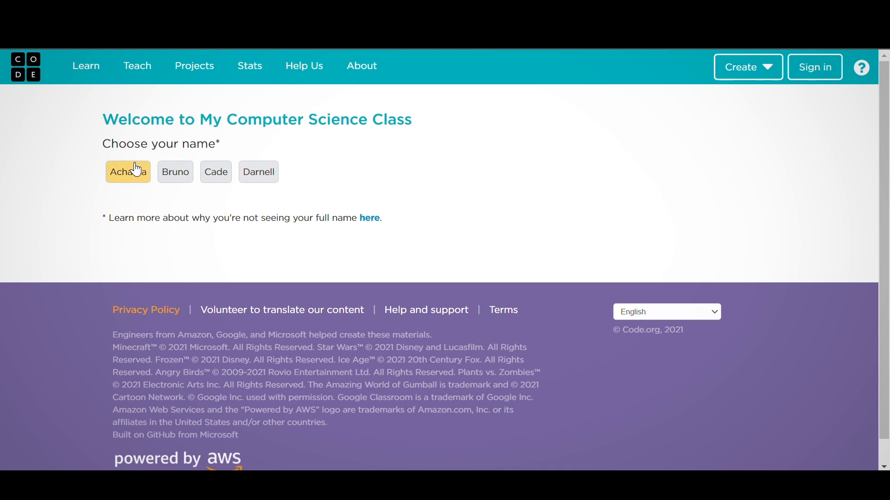
click(128, 172)
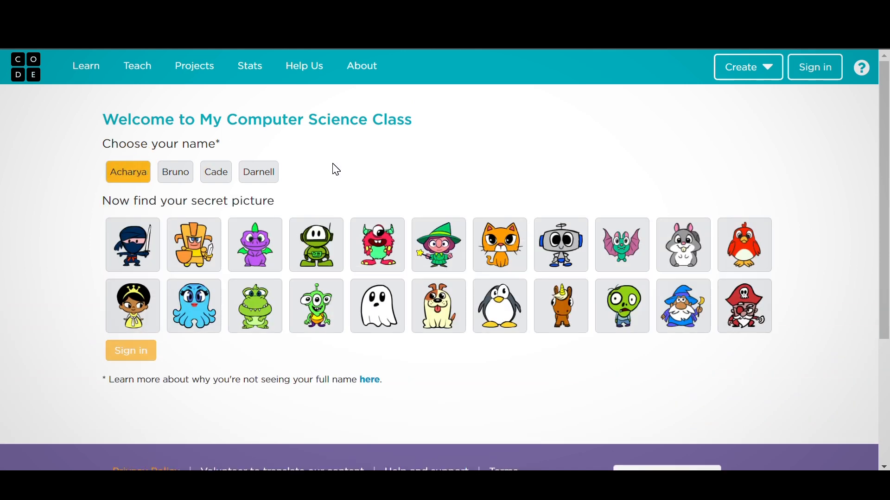
click(315, 306)
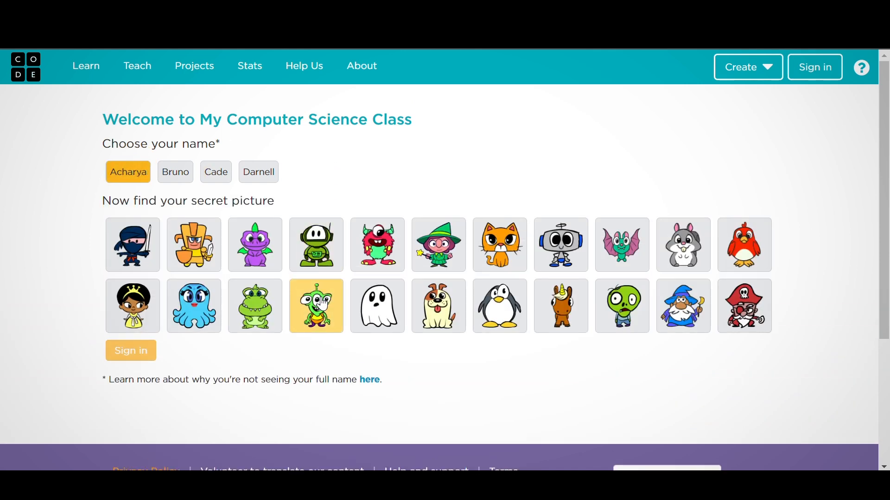
click(315, 306)
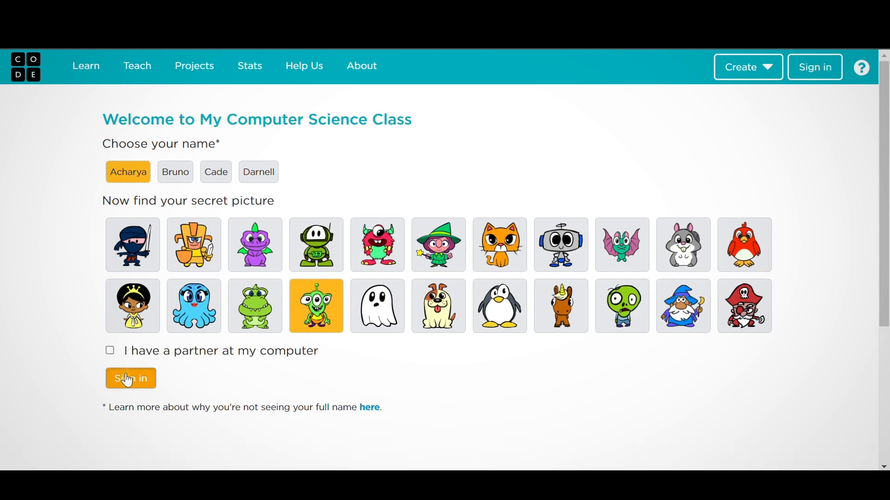
click(131, 379)
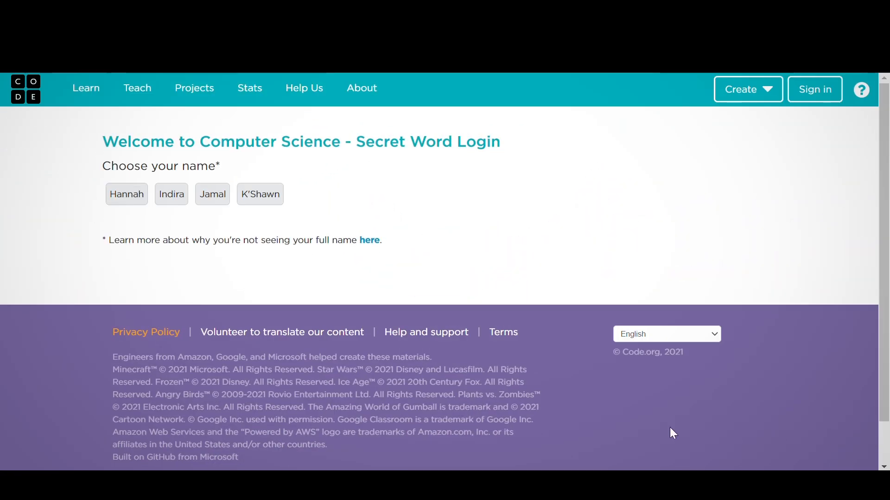
click(212, 195)
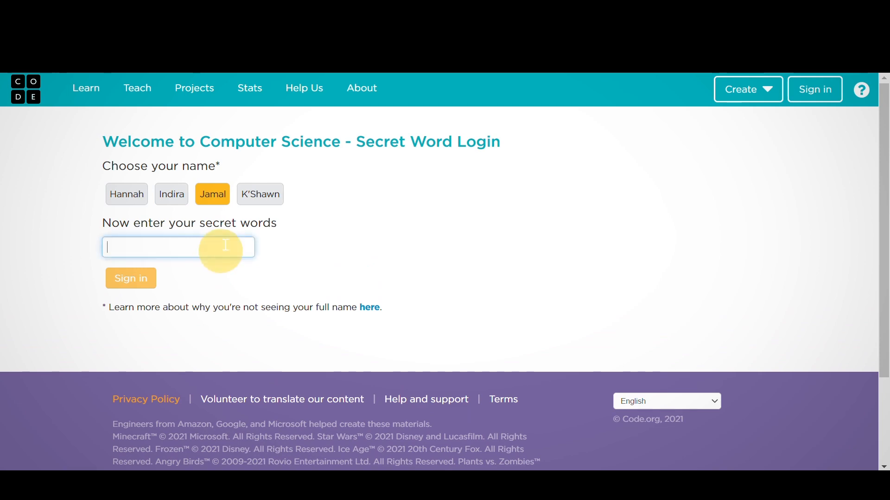
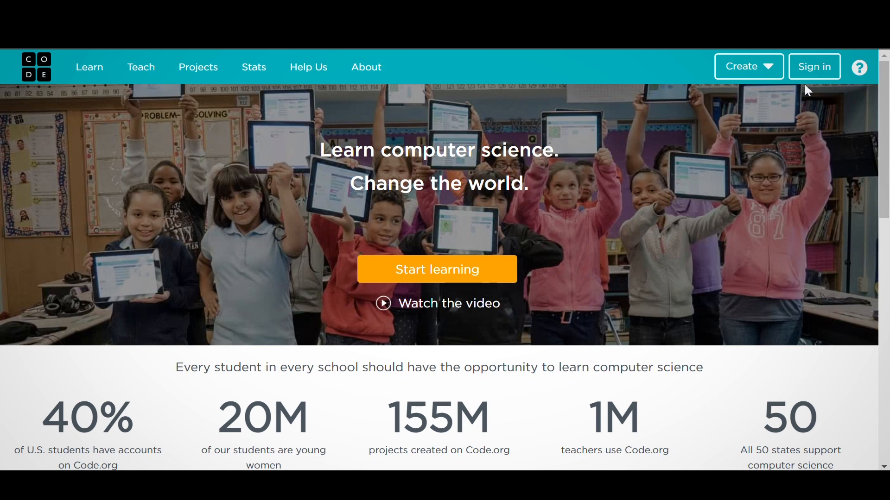
Go from the sign-in page to the Create an account sign-up page.
click(813, 67)
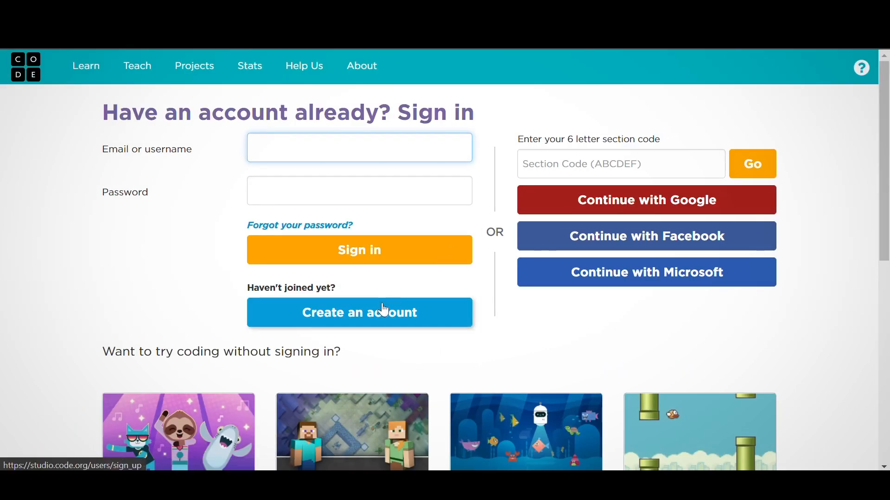
click(358, 312)
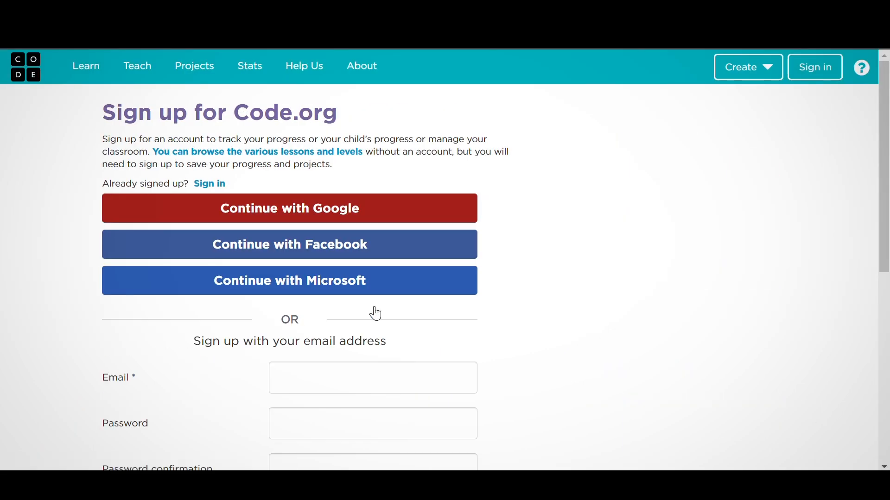
mouse_move(505, 286)
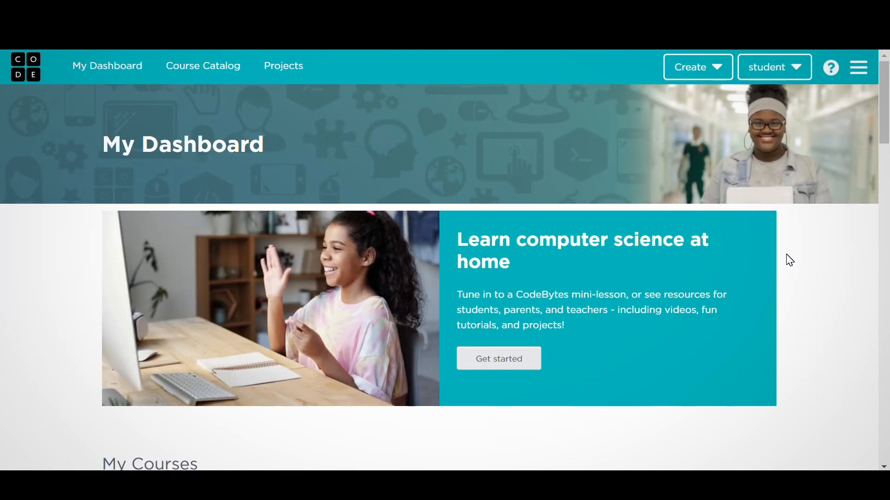
scroll(down, 3)
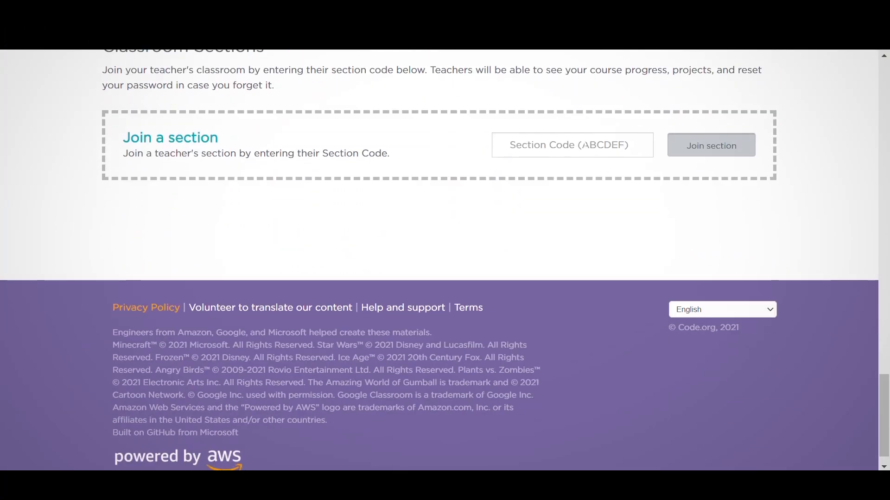
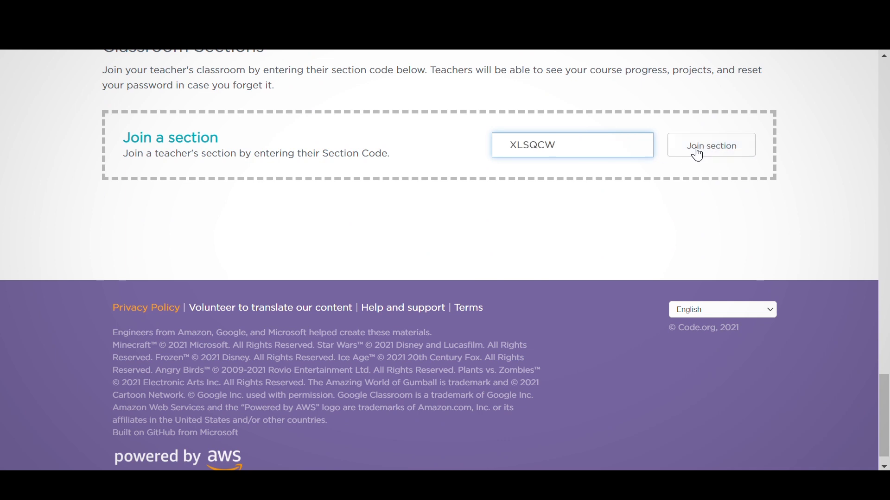
click(711, 145)
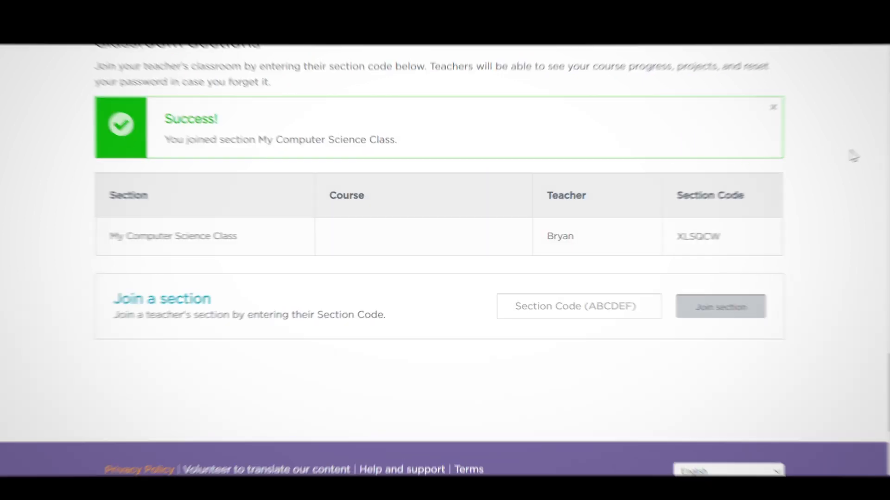